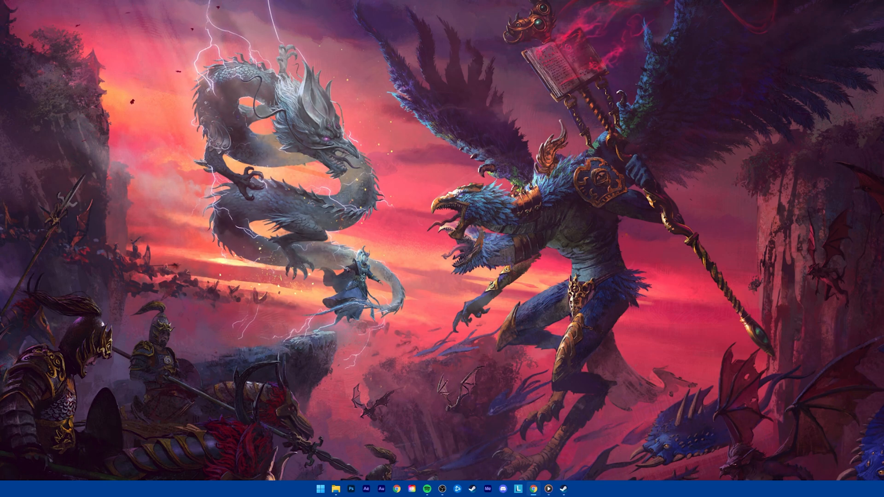
{"action": "mouse_move", "coordinate": [711, 398]}
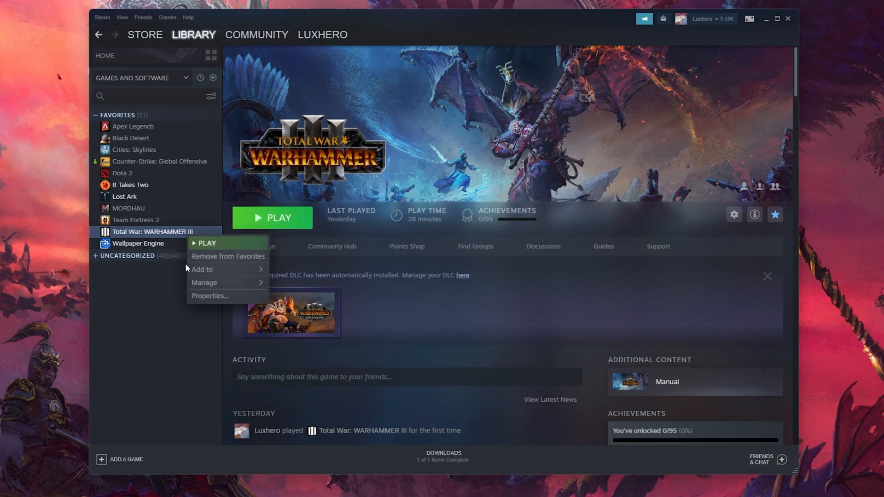
Select Total War: WARHAMMER III, dismiss the new-DLC notice, and open the Steam menu
{"action": "left_click", "coordinate": [146, 301]}
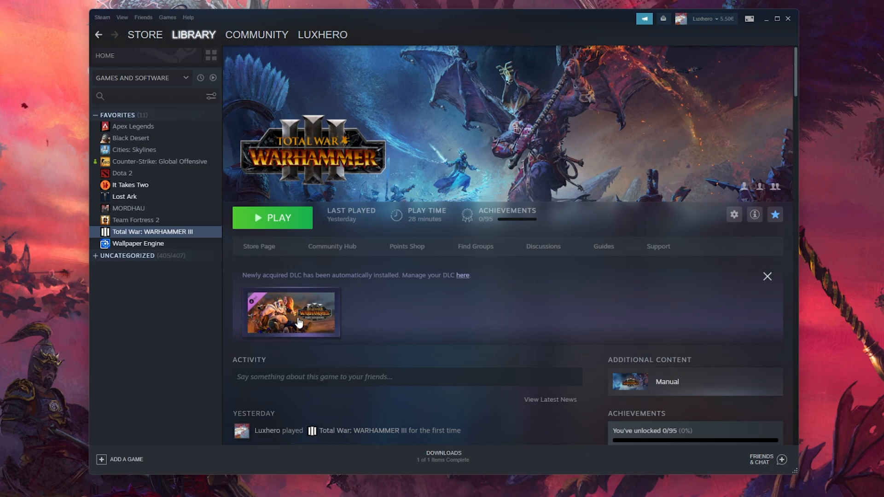
{"action": "left_click", "coordinate": [766, 276]}
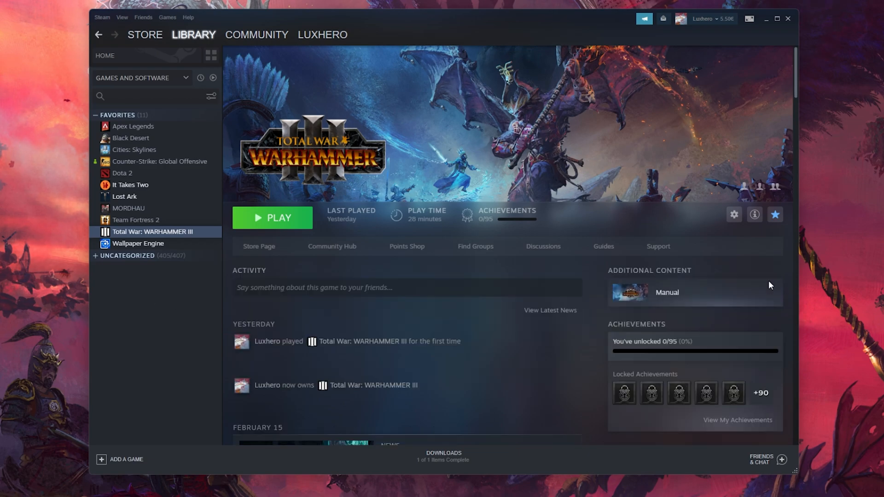
{"action": "left_click", "coordinate": [102, 17]}
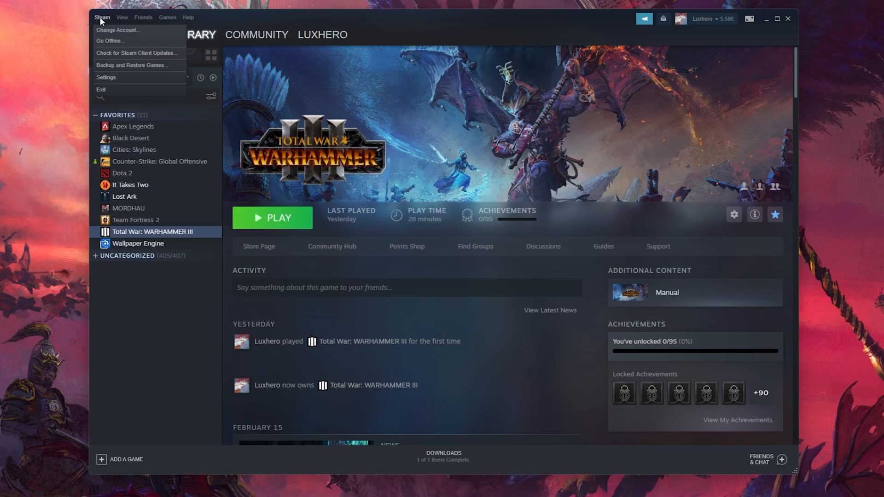
{"action": "mouse_move", "coordinate": [112, 81]}
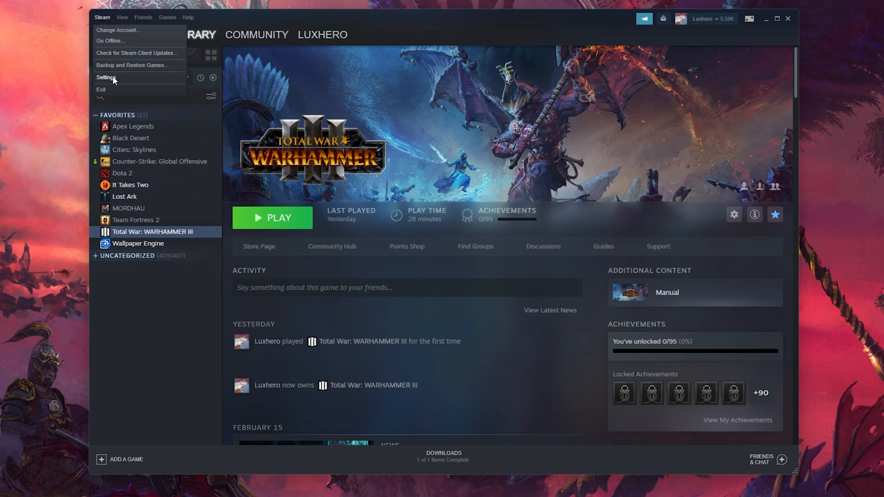
Set Steam's in-game FPS counter to Top-left with high contrast colour
{"action": "left_click", "coordinate": [107, 78]}
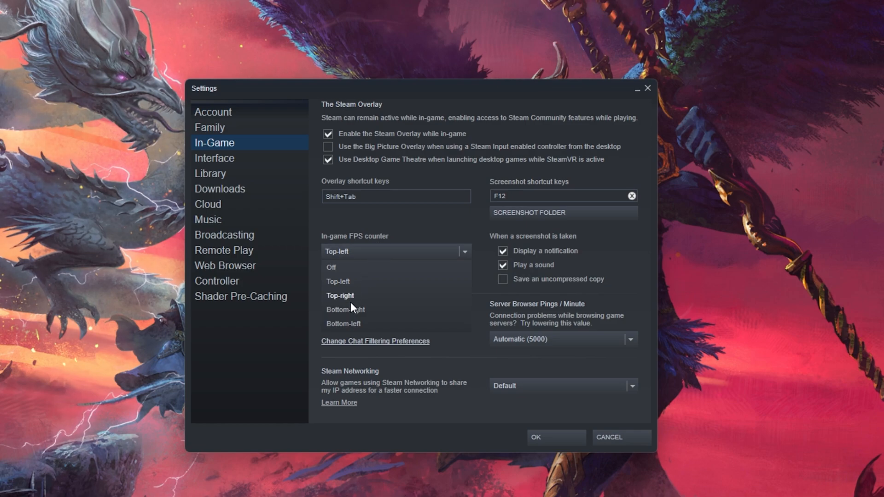
{"action": "left_click", "coordinate": [337, 281]}
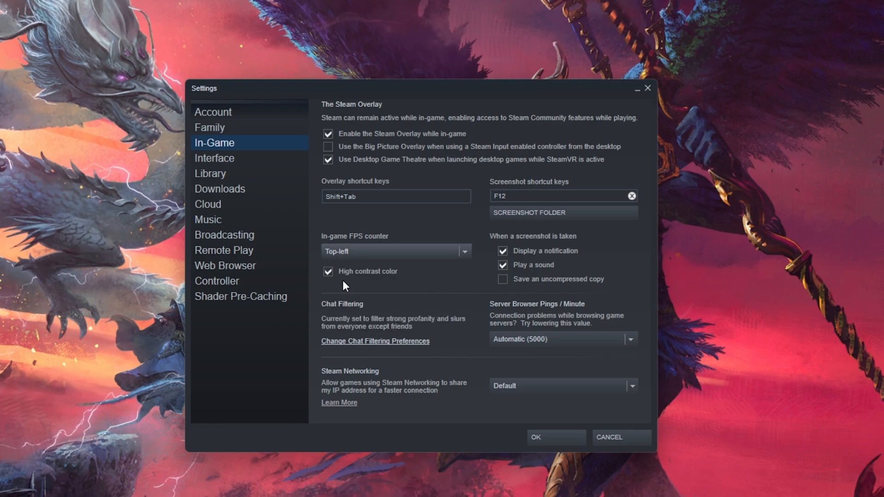
{"action": "mouse_move", "coordinate": [378, 277]}
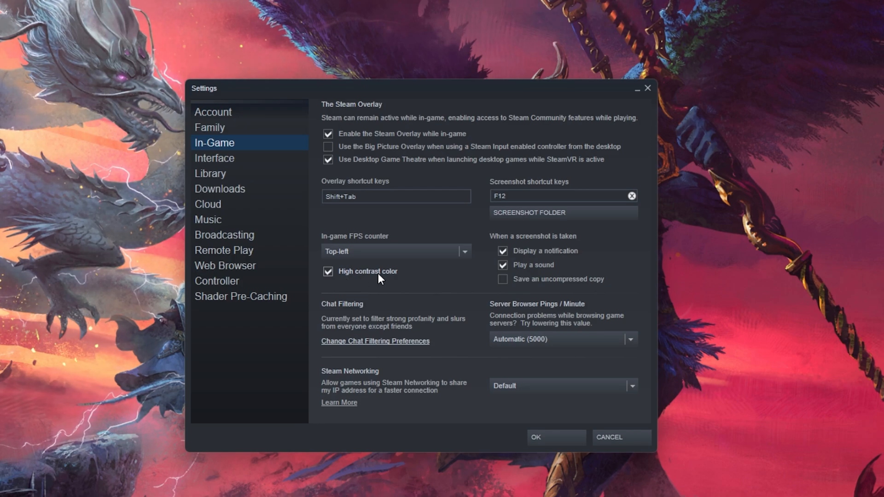
{"action": "mouse_move", "coordinate": [407, 319]}
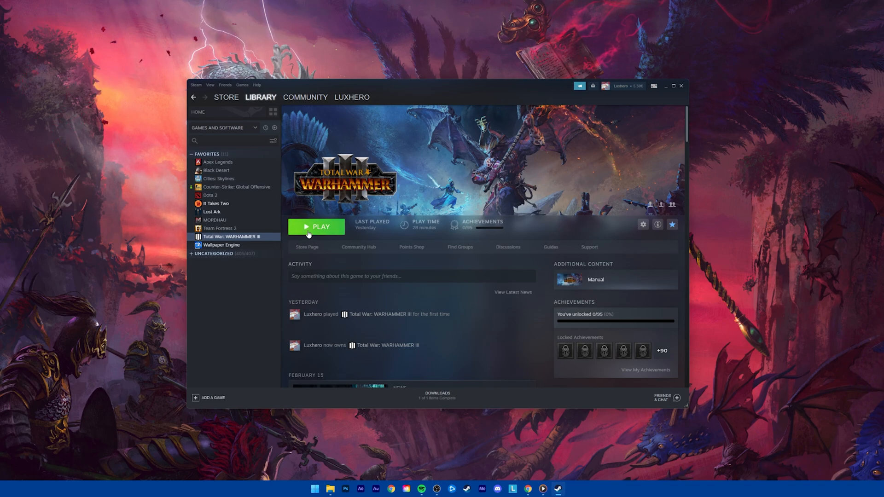
{"action": "mouse_move", "coordinate": [665, 89]}
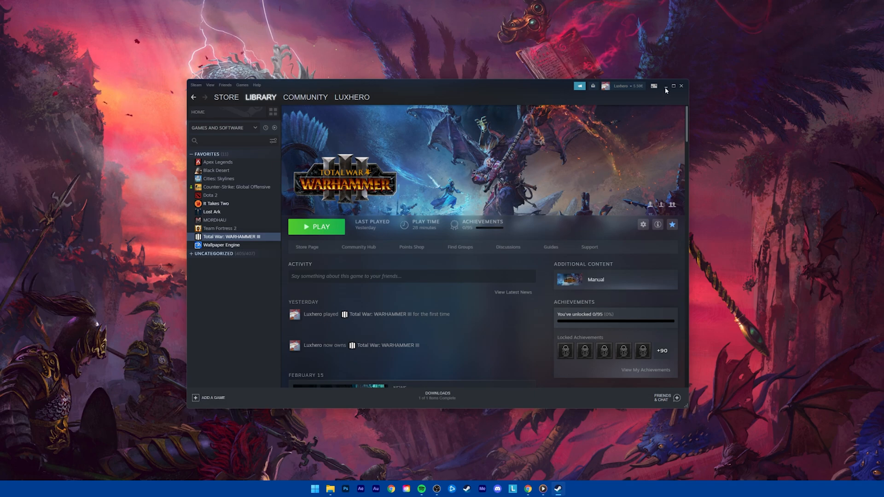
Minimize Steam and bring up the Xbox Game Bar with Win+G
{"action": "left_click", "coordinate": [665, 86]}
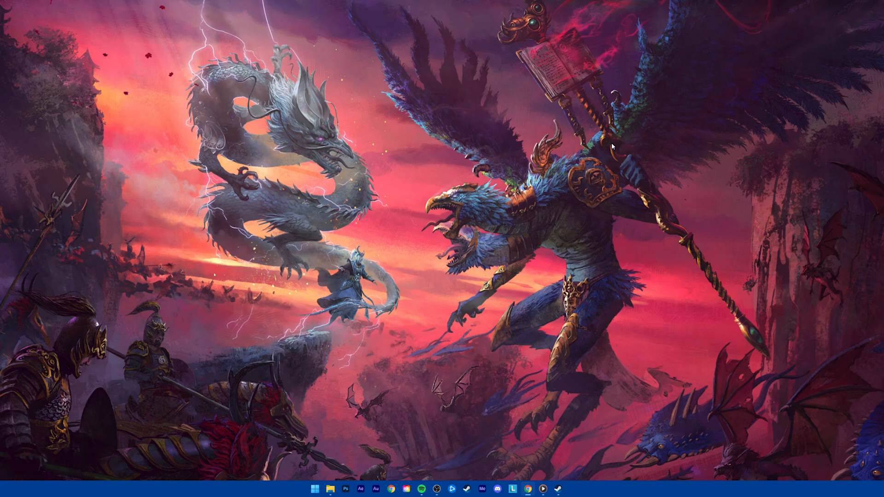
{"action": "key", "text": "Win+G"}
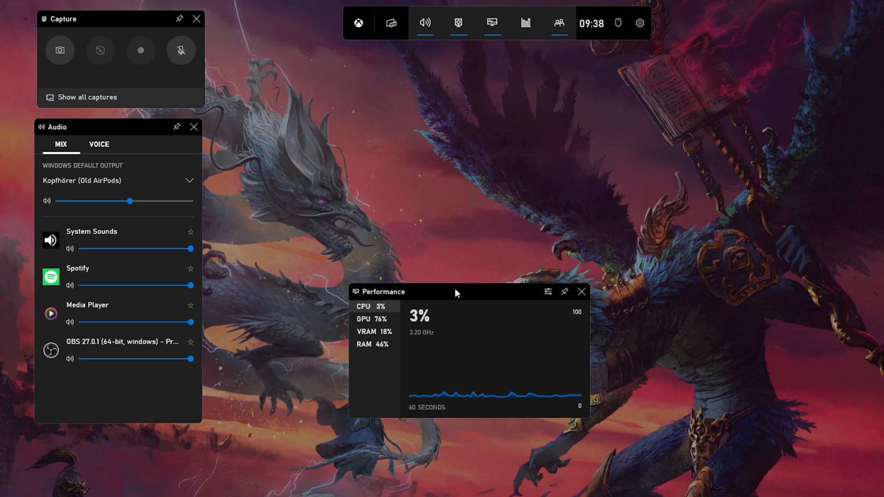
{"action": "mouse_move", "coordinate": [492, 23]}
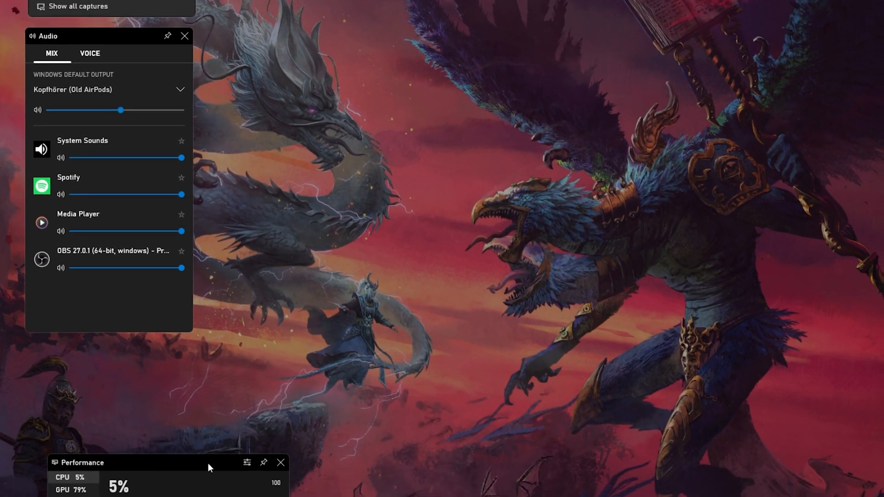
Open the Performance widget's options showing pin theme, yellow accent and metrics
{"action": "left_click", "coordinate": [246, 462]}
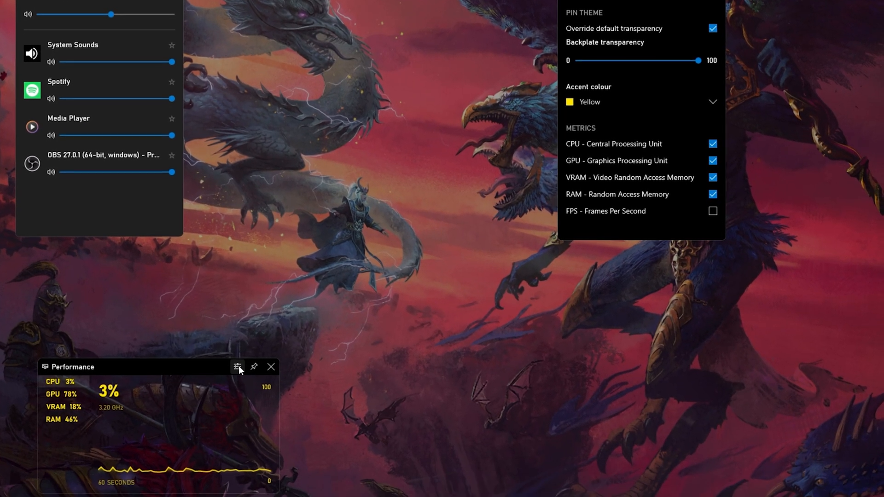